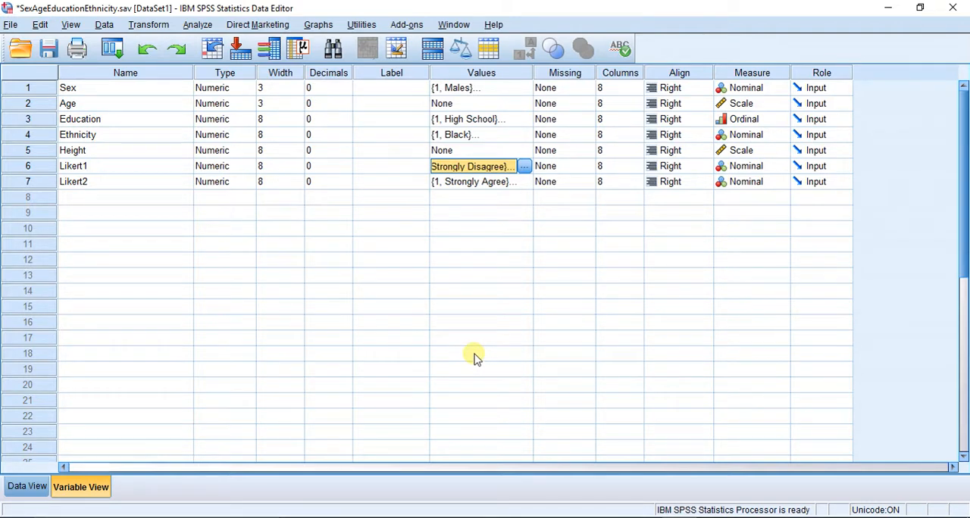
# - Check Likert1's value labels and leave them unchanged
pyautogui.click(524, 166)
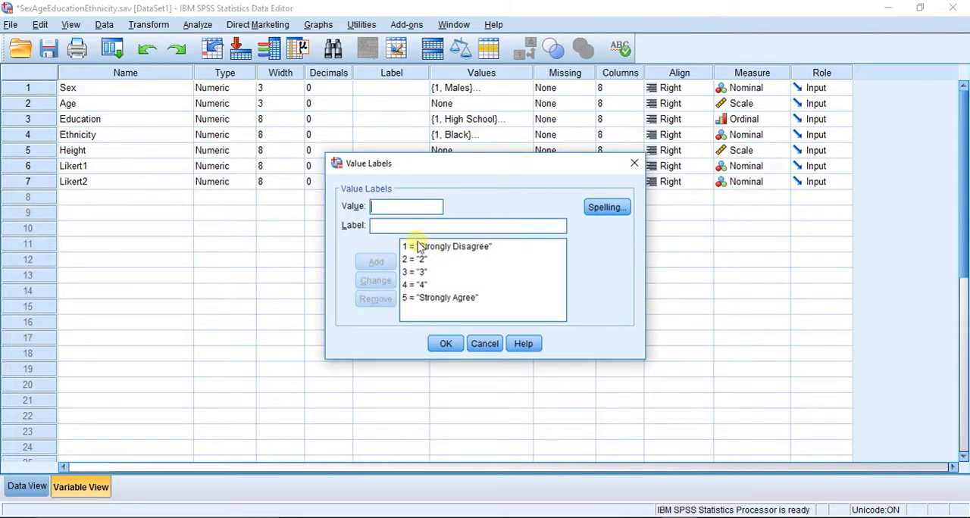
pyautogui.moveTo(461, 312)
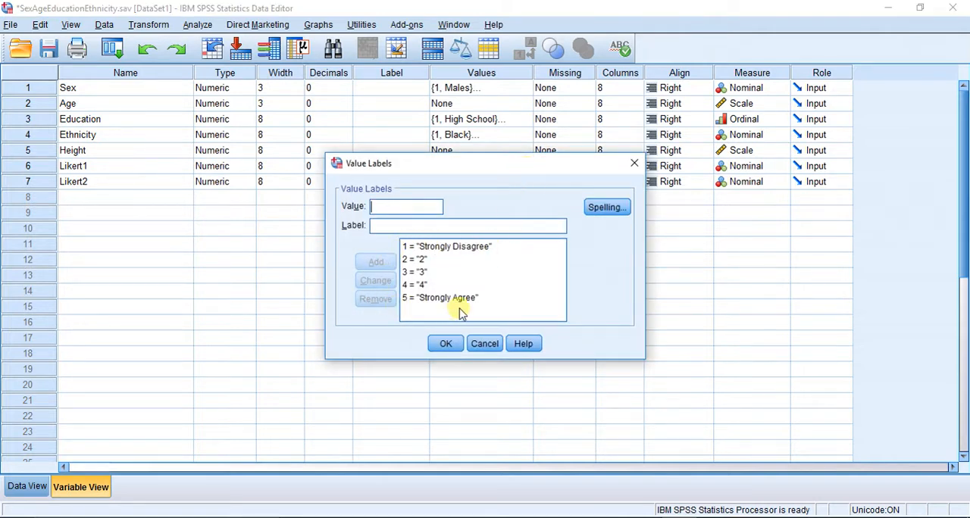
pyautogui.click(445, 342)
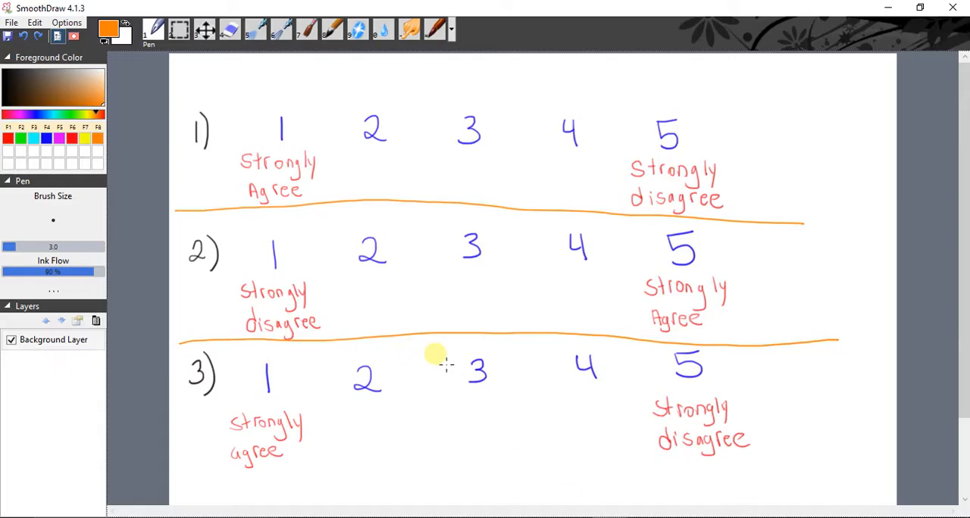
pyautogui.moveTo(193, 209)
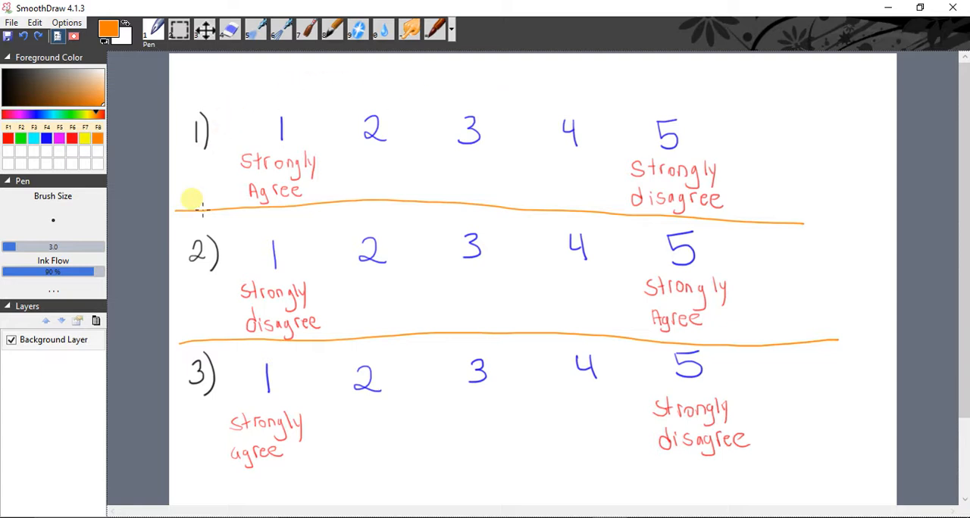
pyautogui.moveTo(291, 150)
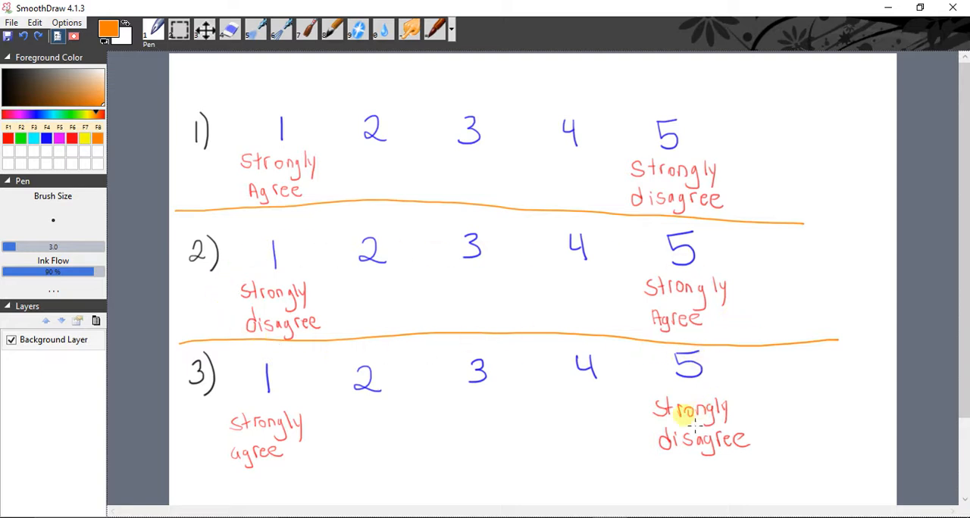
pyautogui.moveTo(712, 379)
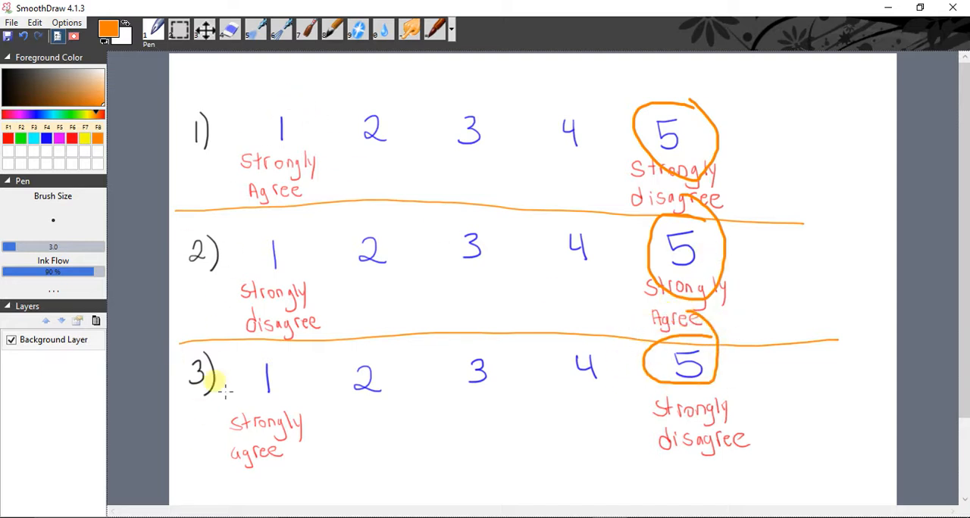
pyautogui.moveTo(553, 291)
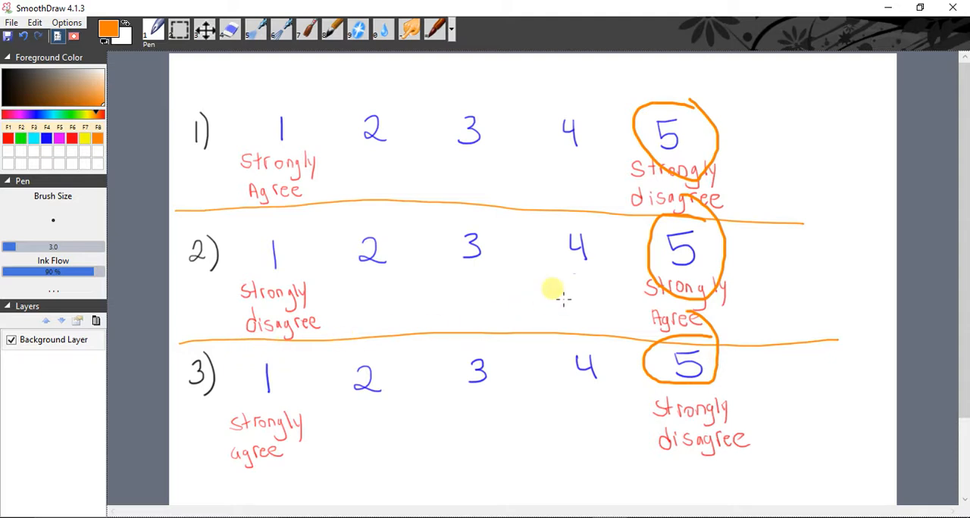
pyautogui.moveTo(239, 261)
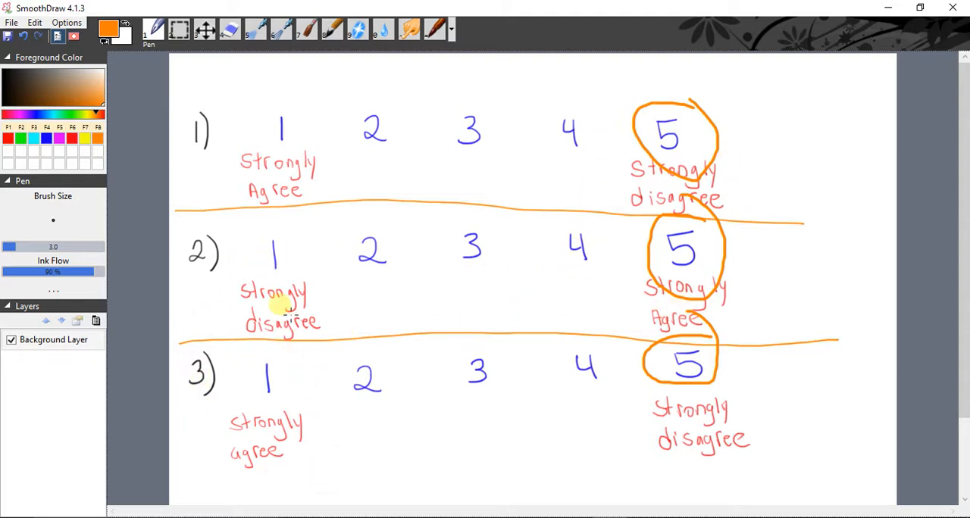
pyautogui.moveTo(651, 424)
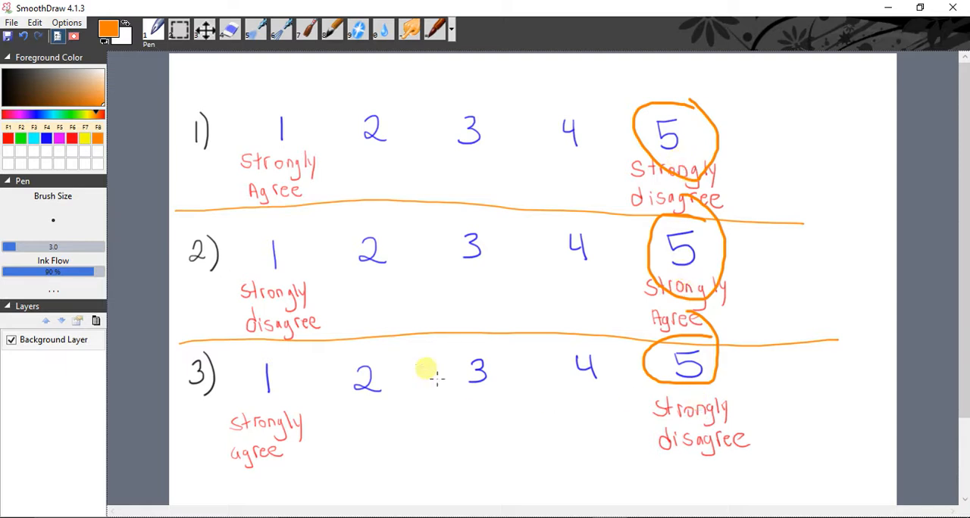
pyautogui.moveTo(194, 257)
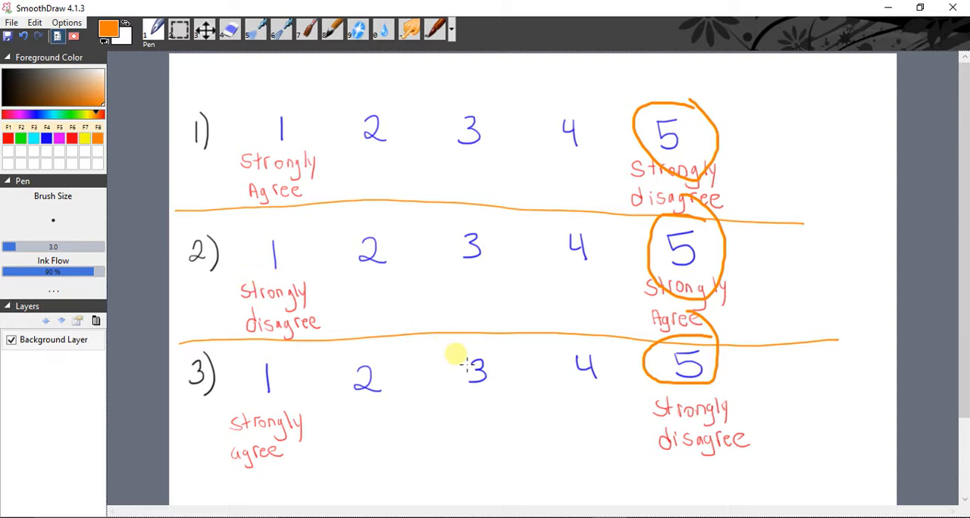
pyautogui.moveTo(290, 255)
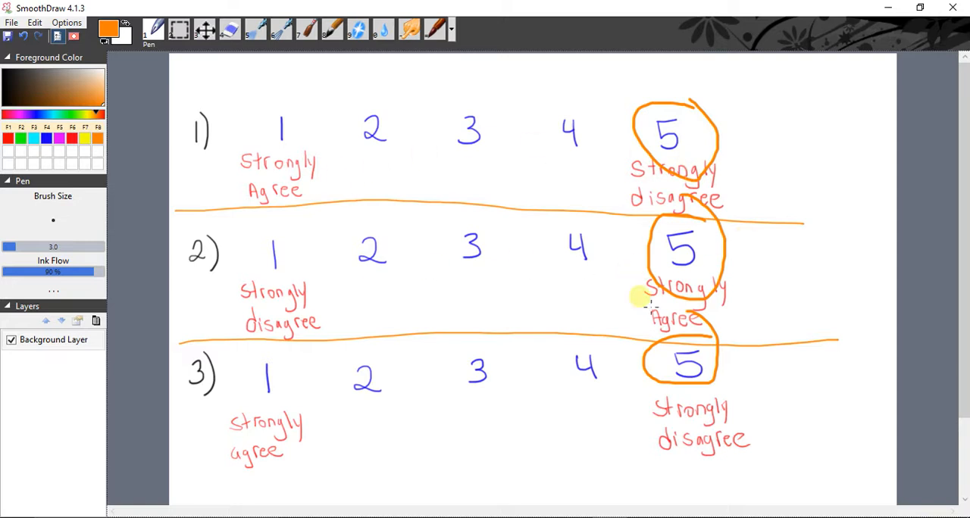
pyautogui.moveTo(451, 394)
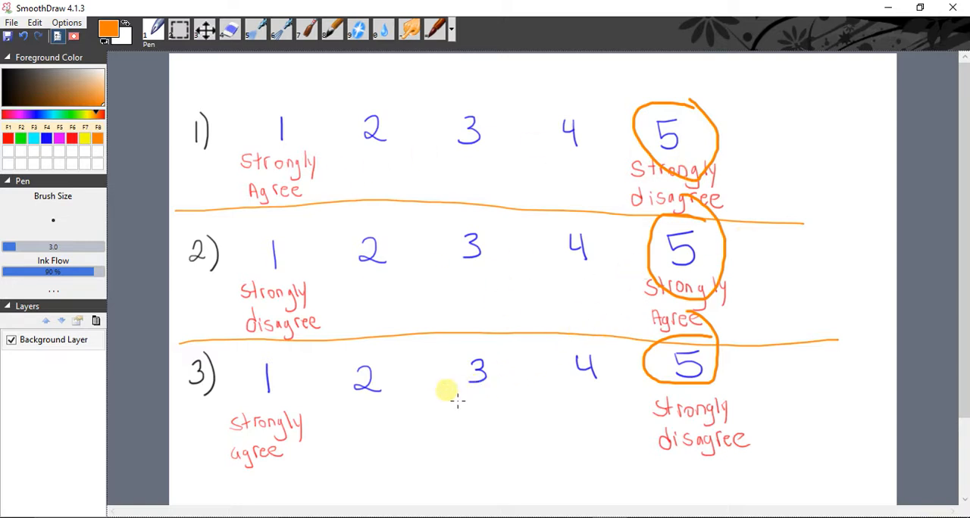
pyautogui.moveTo(663, 300)
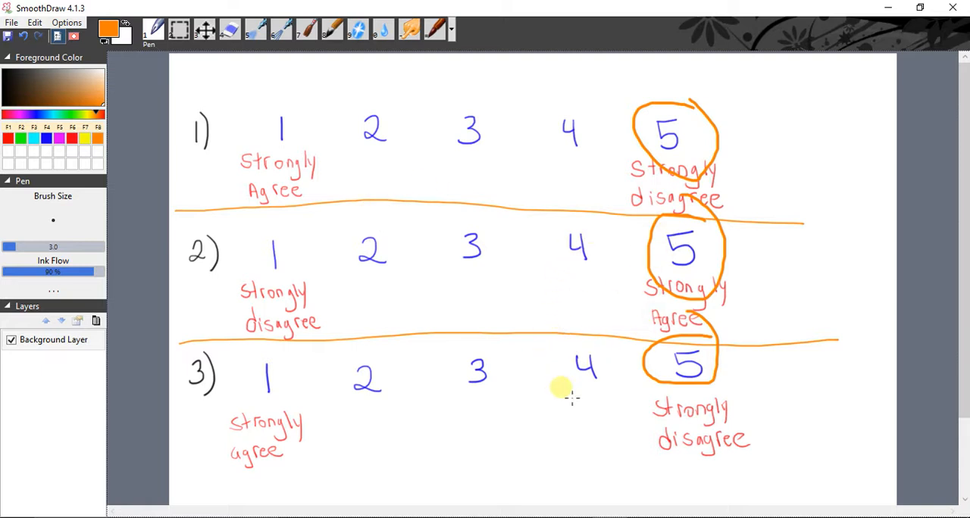
pyautogui.moveTo(663, 503)
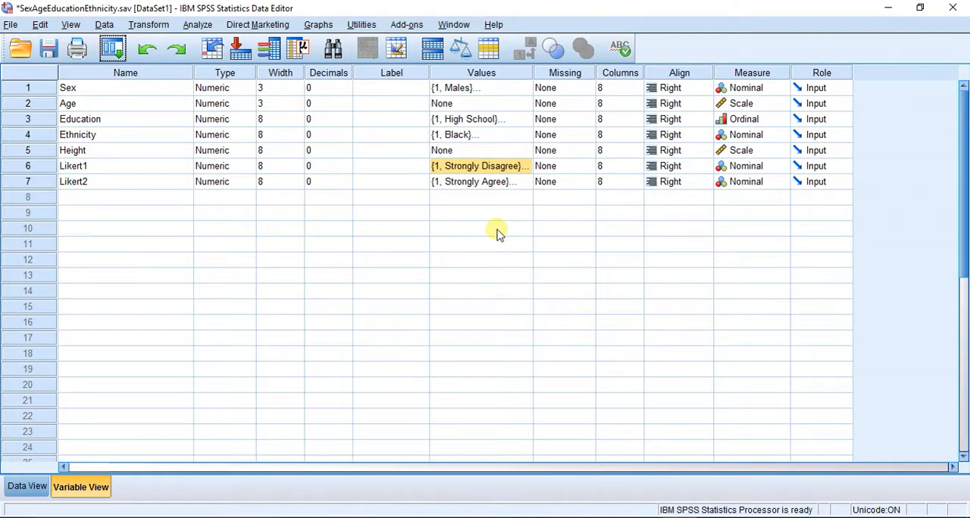
pyautogui.click(114, 182)
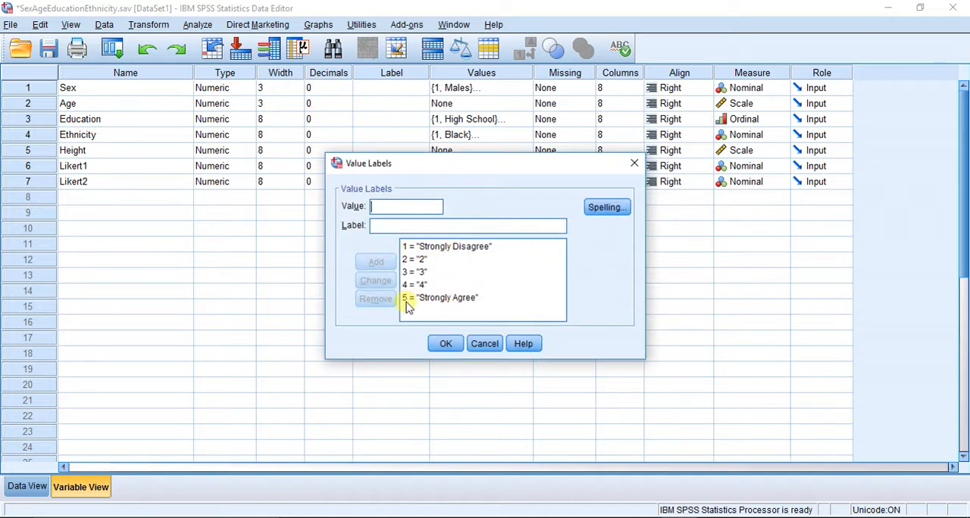
pyautogui.click(446, 342)
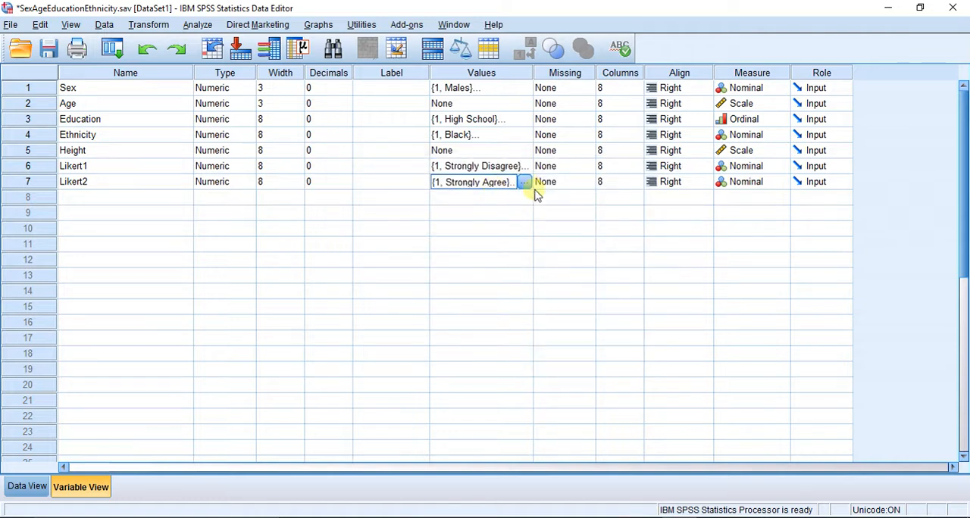
pyautogui.click(523, 182)
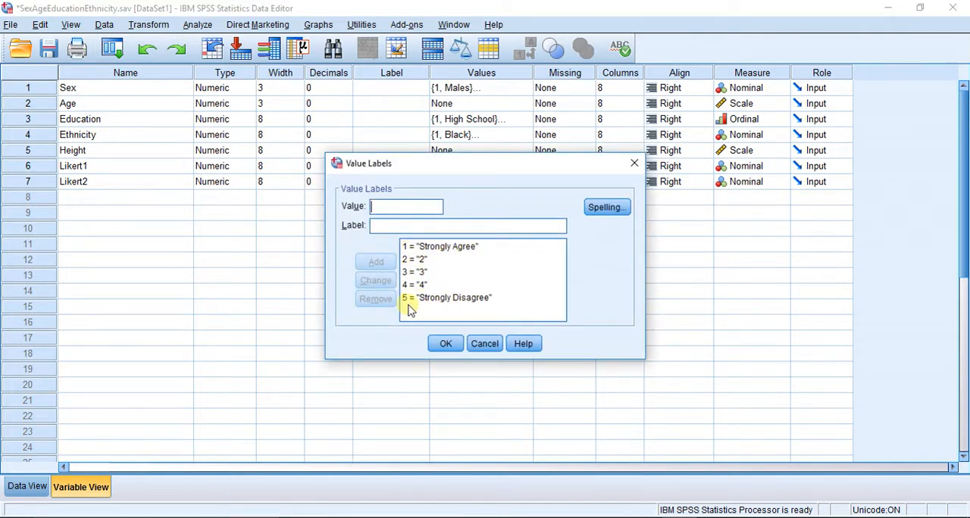
pyautogui.click(445, 342)
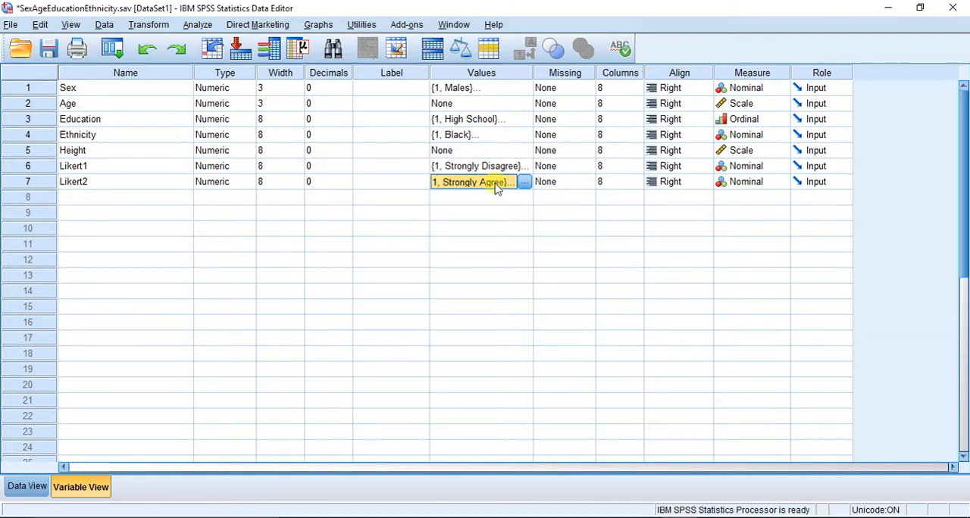
pyautogui.click(124, 182)
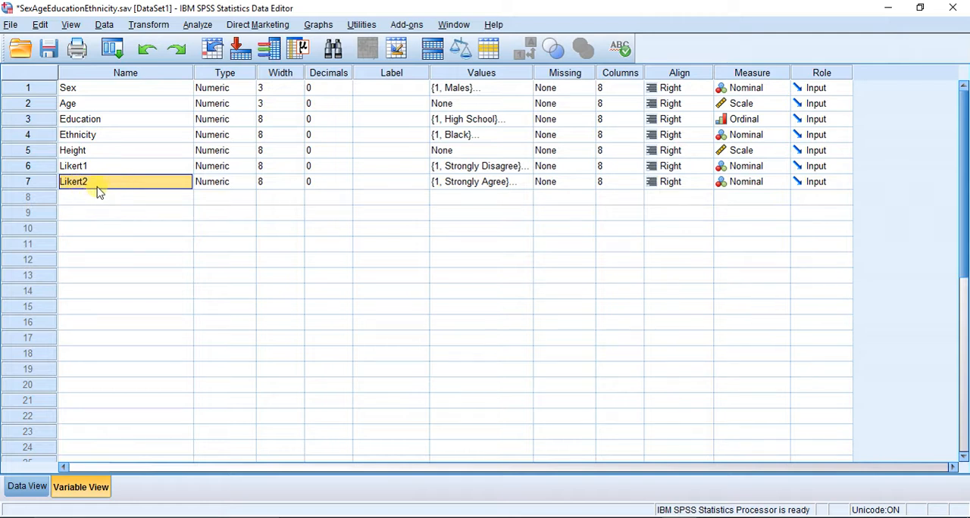
pyautogui.moveTo(105, 169)
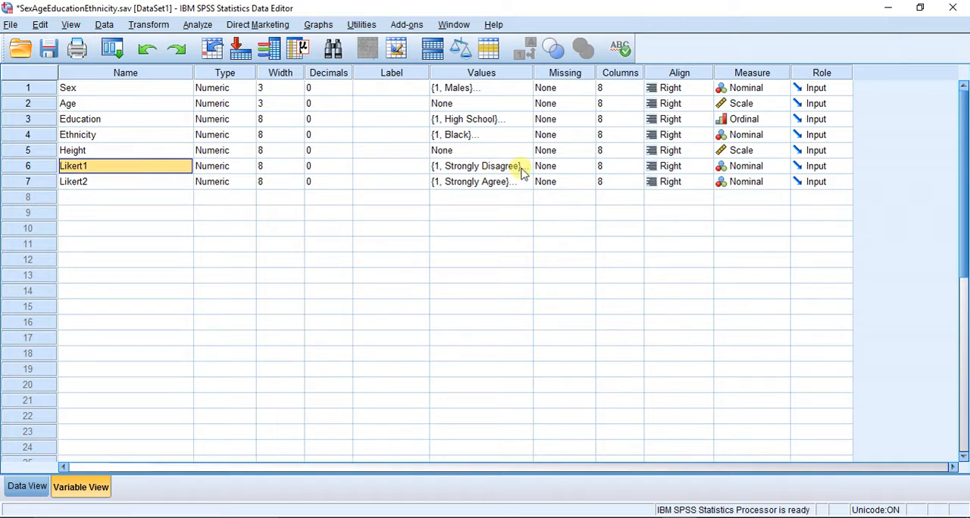
pyautogui.moveTo(197, 24)
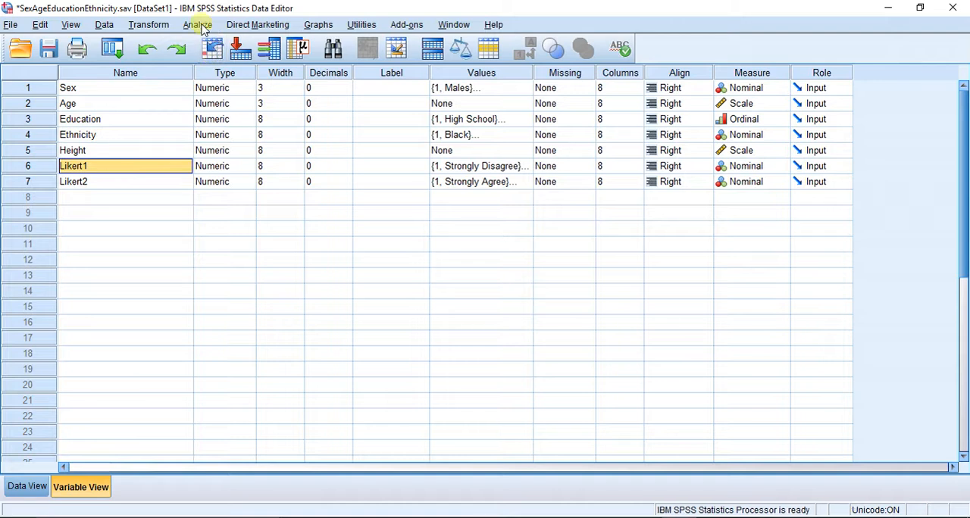
# - Start Recode into Different Variables with Likert2 as the input variable
pyautogui.click(148, 24)
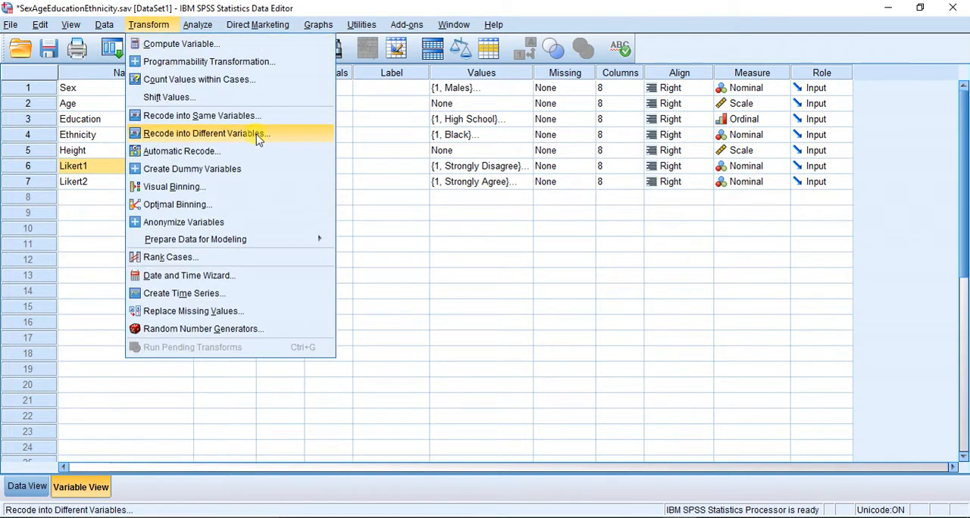
pyautogui.click(206, 133)
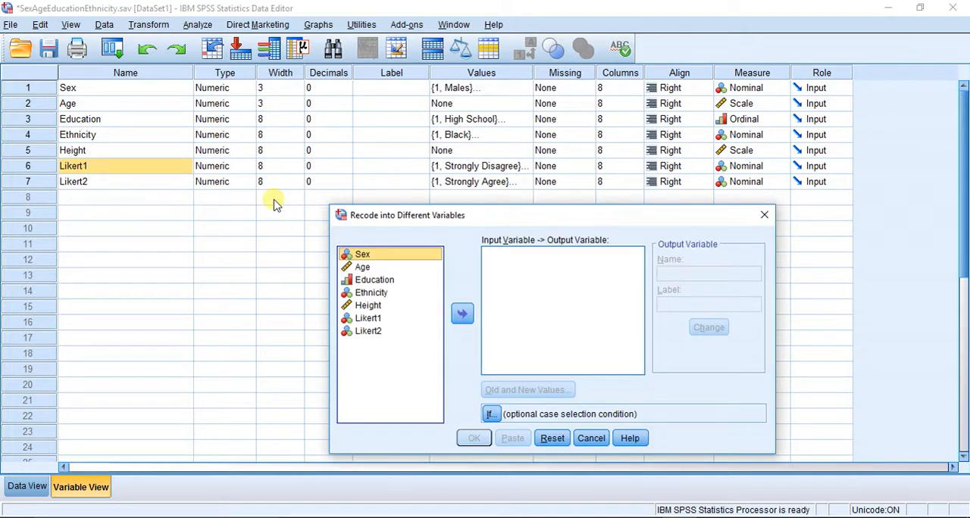
pyautogui.click(463, 312)
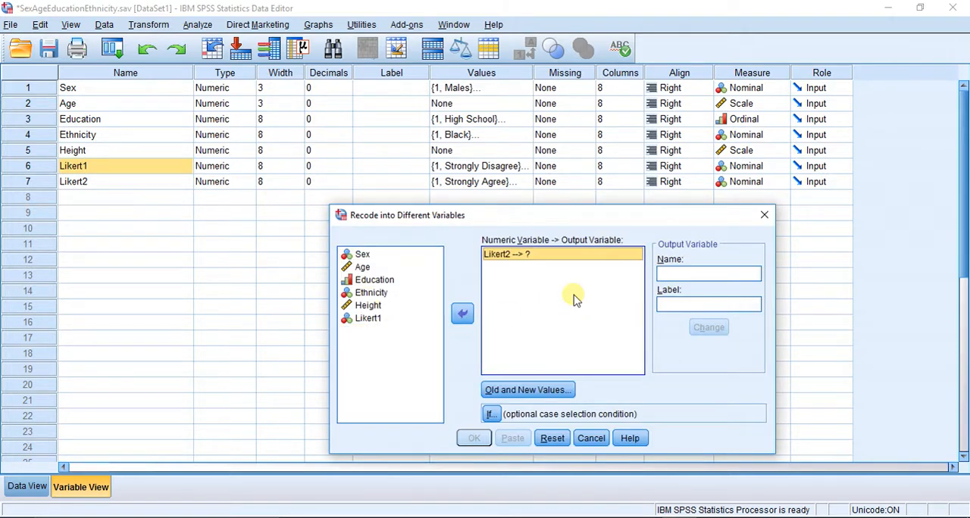
pyautogui.moveTo(506, 205)
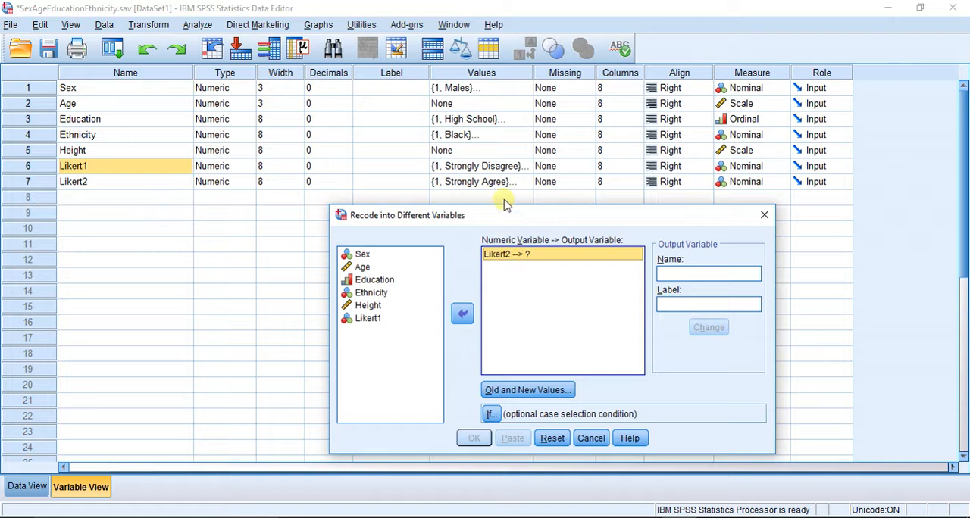
# - Name the output variable likert2reversed and go to the old-and-new value settings
pyautogui.click(707, 273)
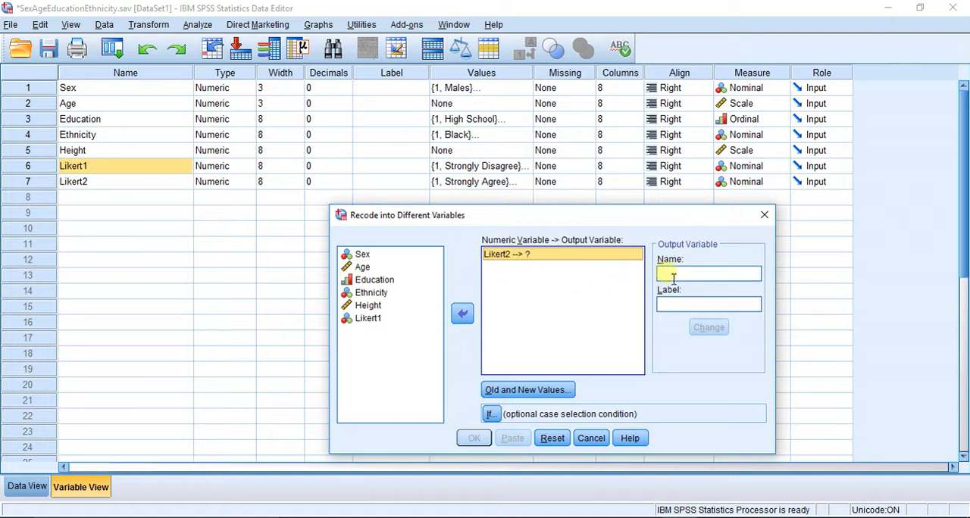
pyautogui.write('likert2reversed')
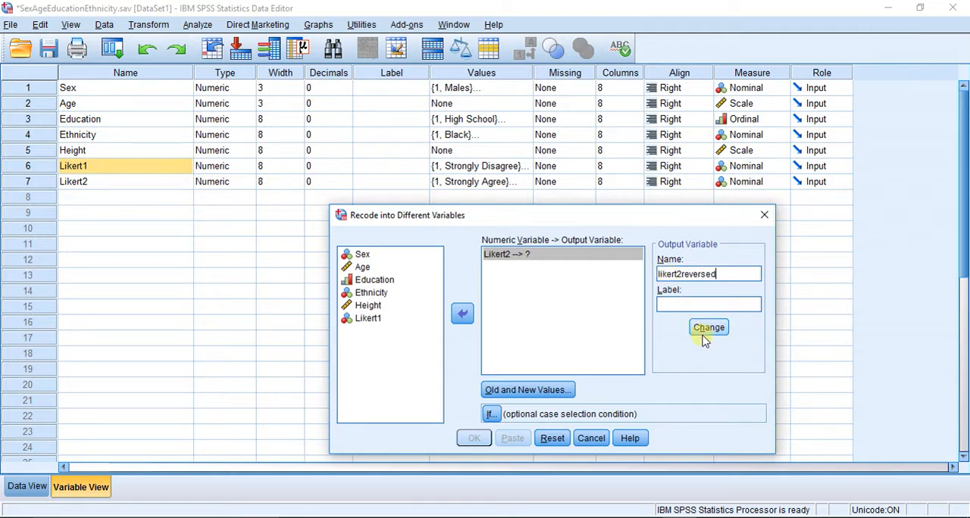
pyautogui.click(708, 327)
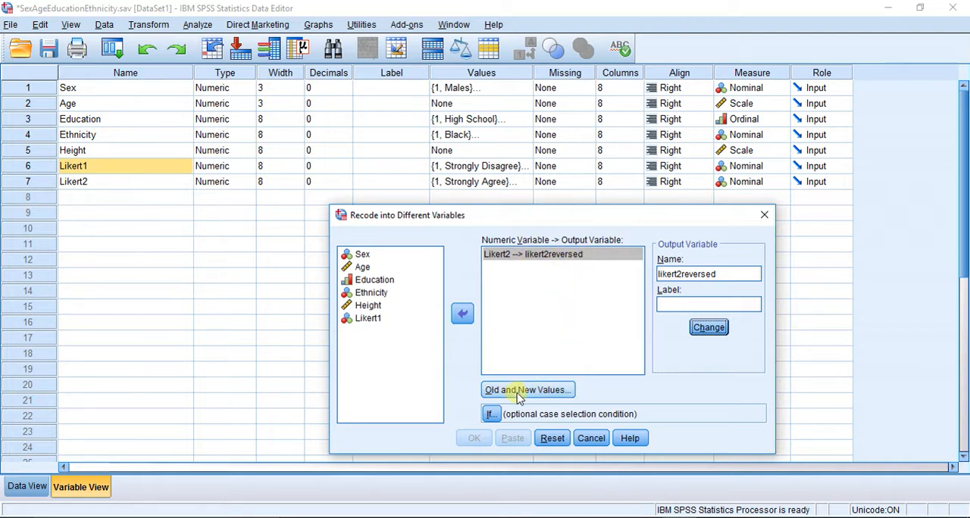
pyautogui.click(527, 390)
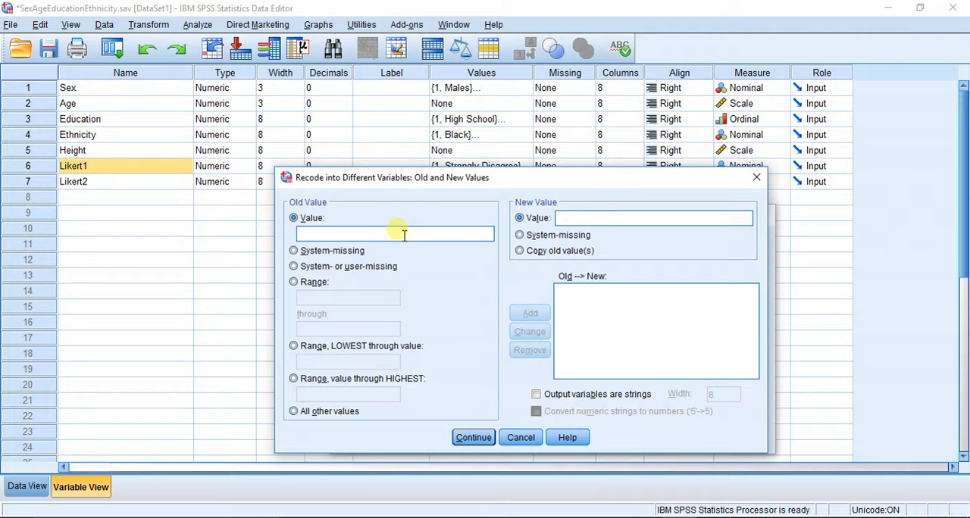
# - Define the reverse mapping 1→5, 2→4, 3→3, 4→2, 5→1 and confirm it
pyautogui.write('1')
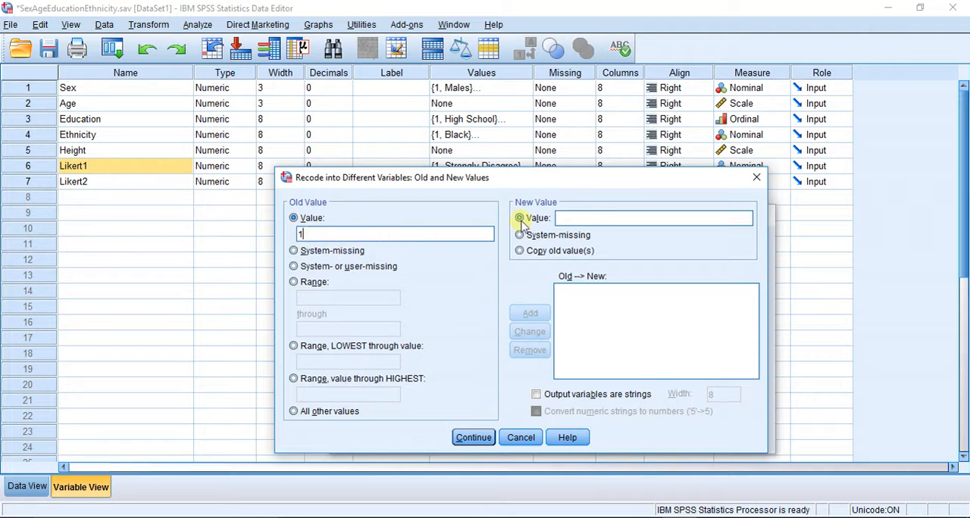
pyautogui.write('5')
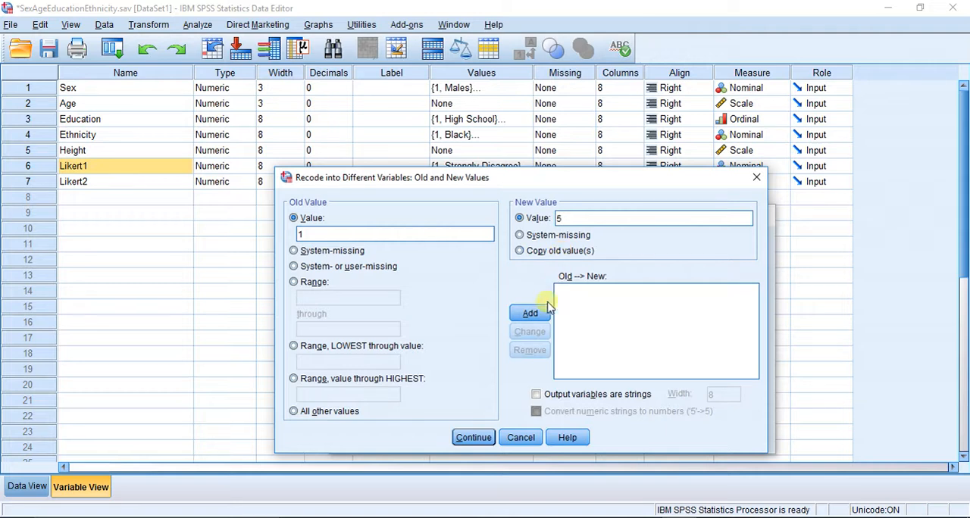
pyautogui.click(530, 312)
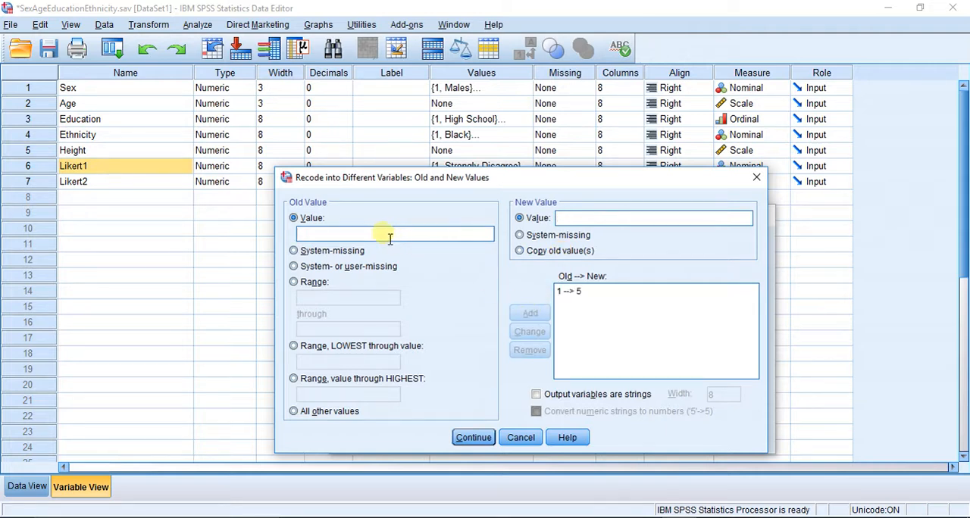
pyautogui.write('4')
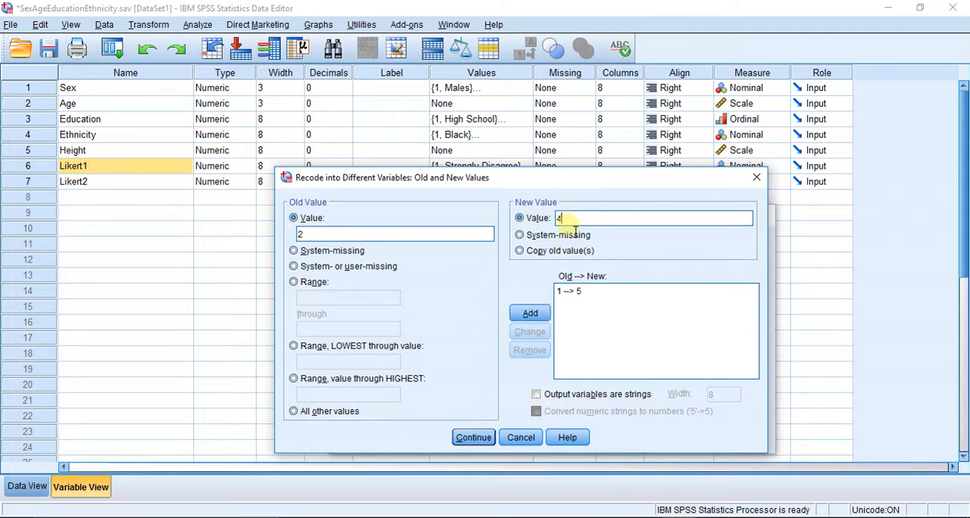
pyautogui.click(528, 312)
pyautogui.write('3')
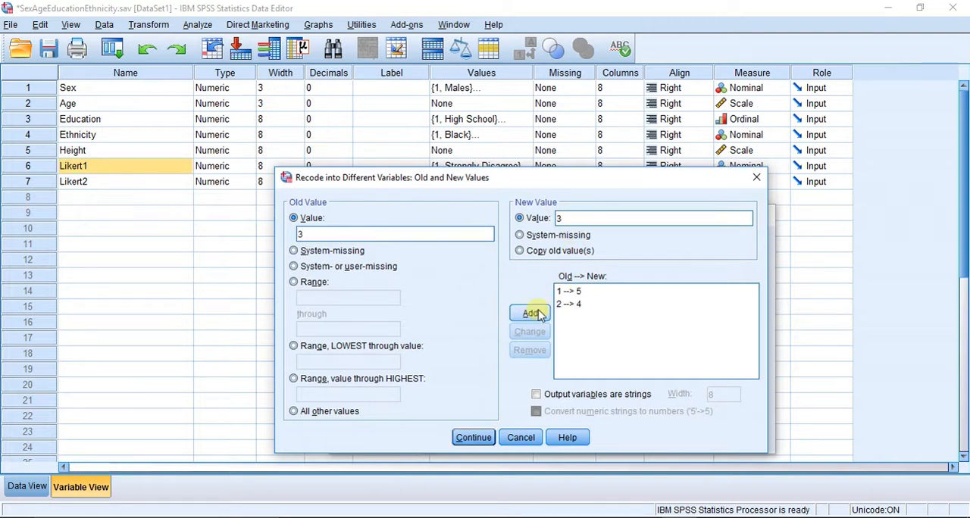
pyautogui.click(531, 314)
pyautogui.write('2')
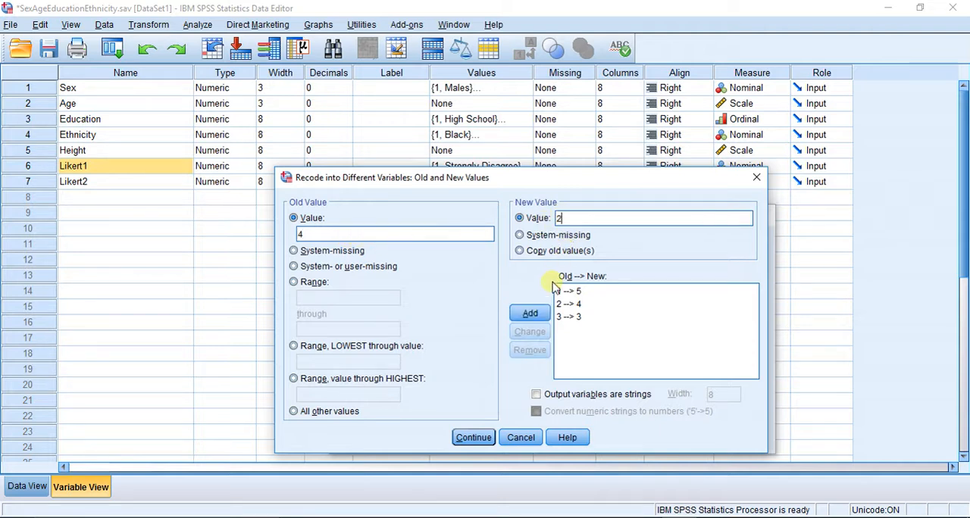
pyautogui.click(530, 312)
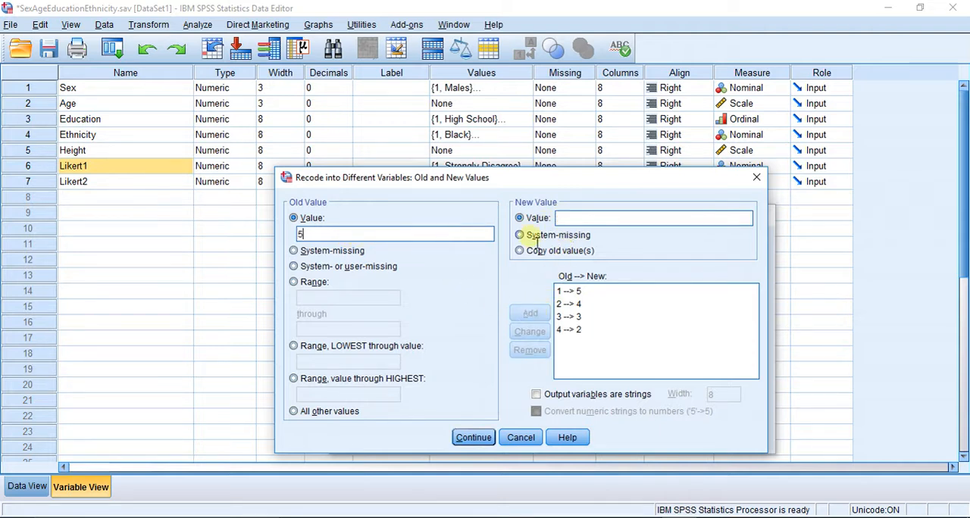
pyautogui.click(529, 312)
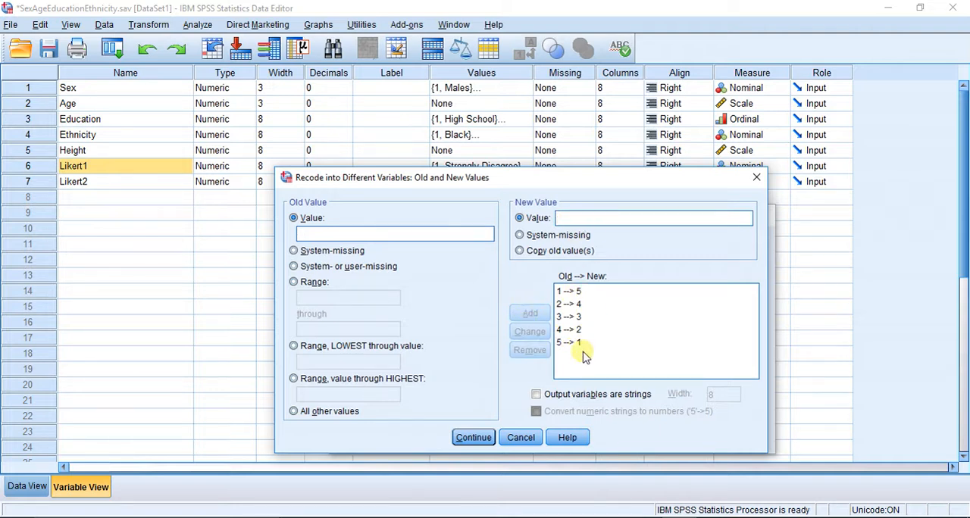
pyautogui.click(568, 291)
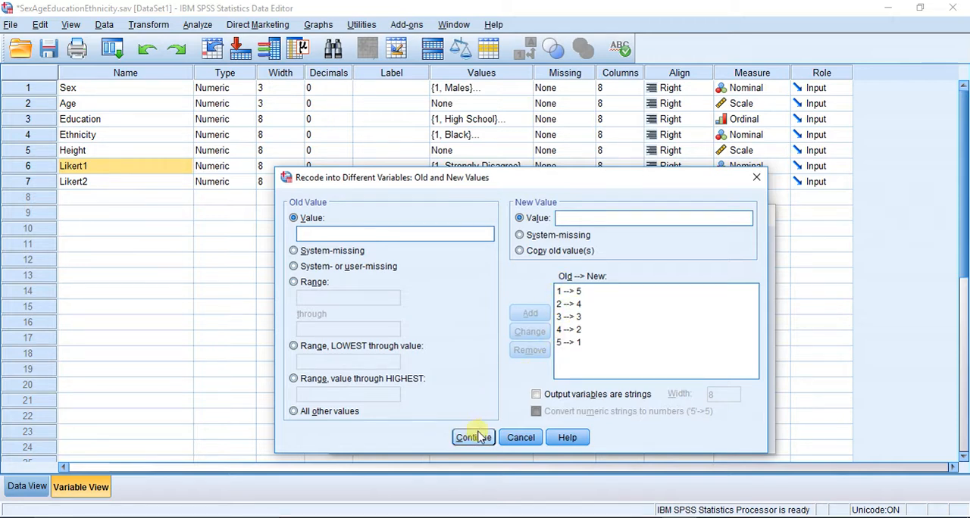
pyautogui.click(473, 436)
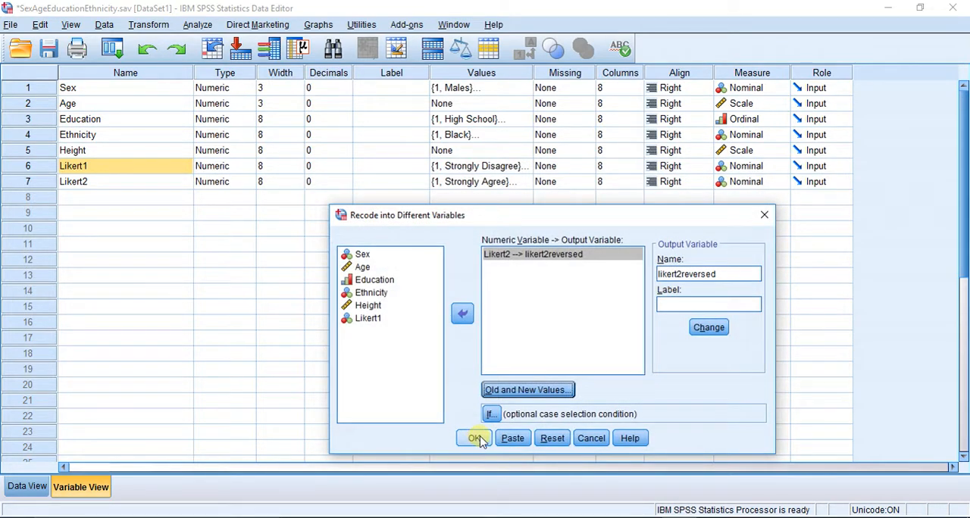
# - Run the recode so likert2reversed is created as the eighth variable
pyautogui.click(473, 437)
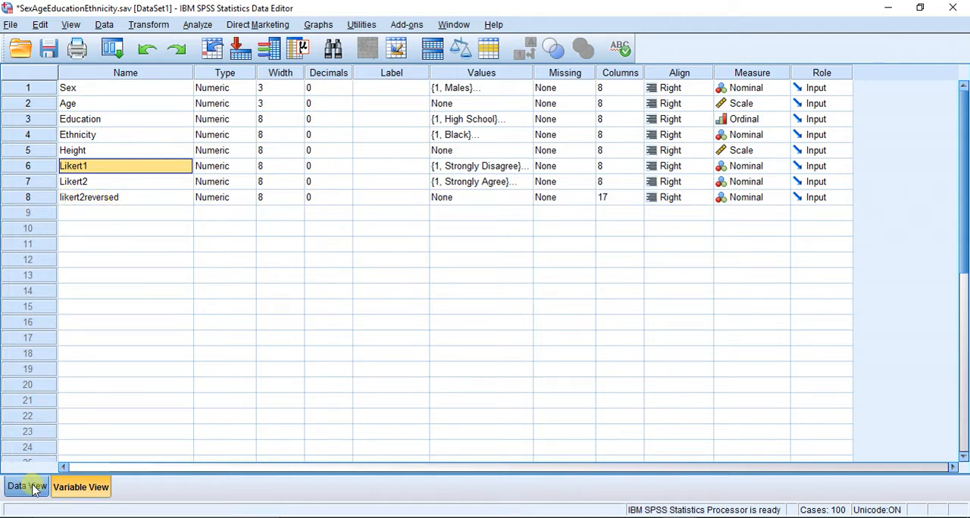
pyautogui.click(28, 486)
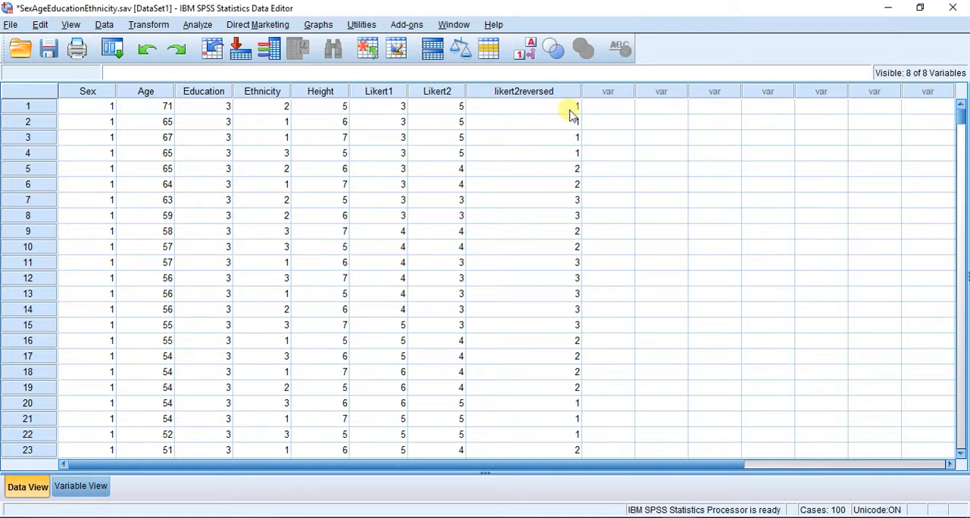
pyautogui.click(523, 106)
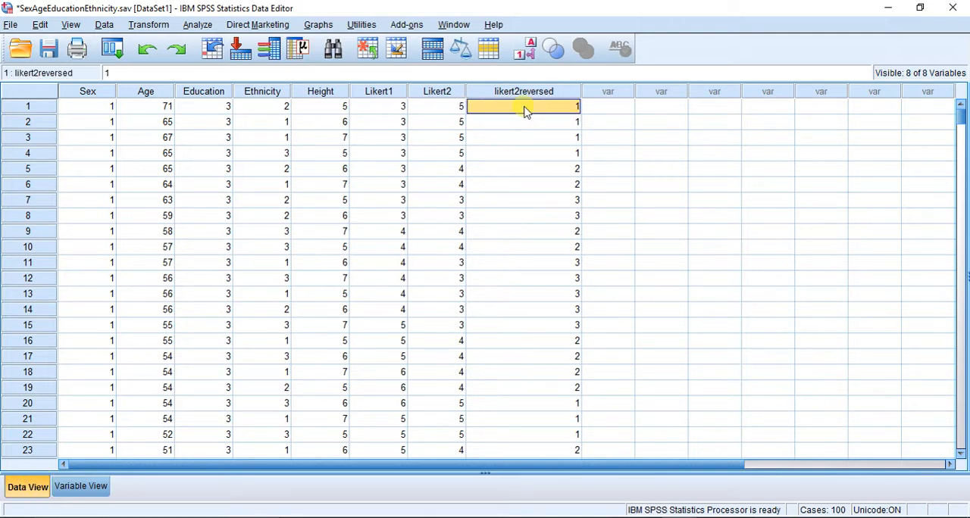
pyautogui.click(523, 168)
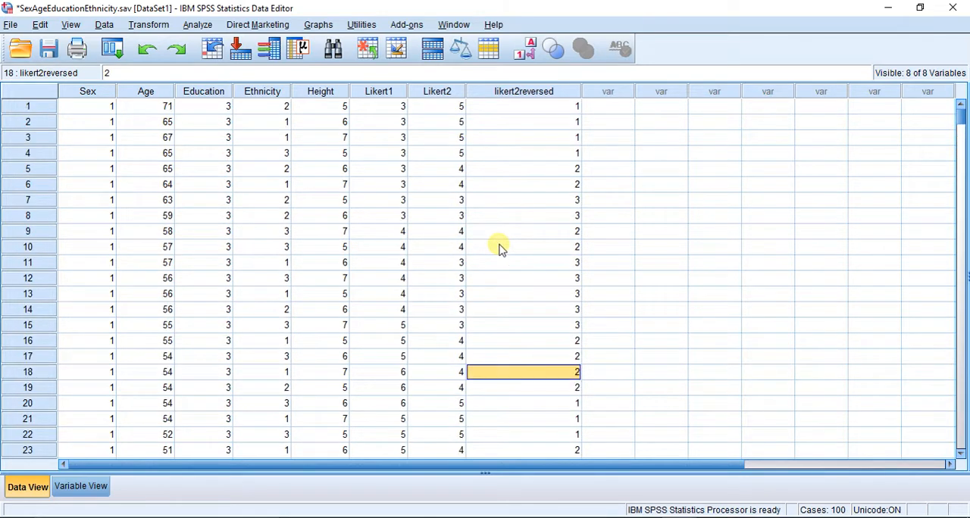
pyautogui.moveTo(227, 394)
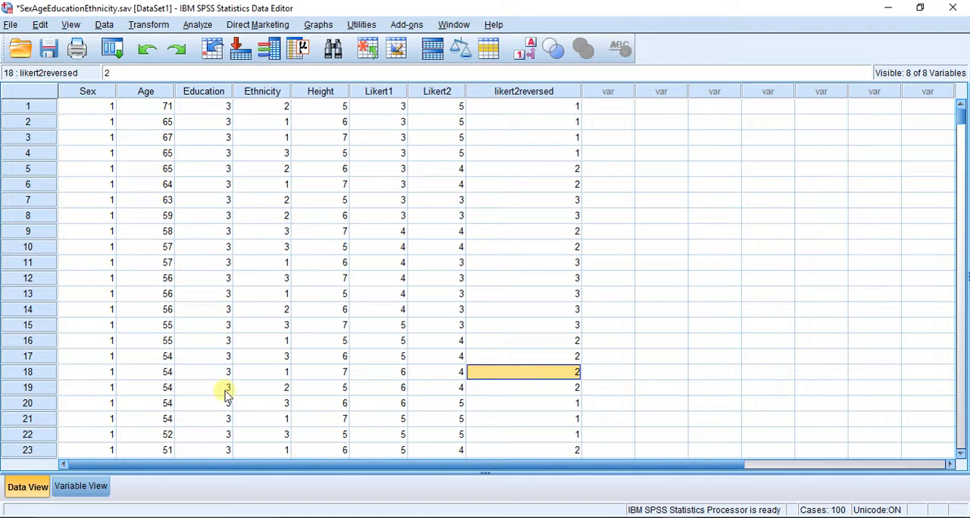
pyautogui.click(80, 487)
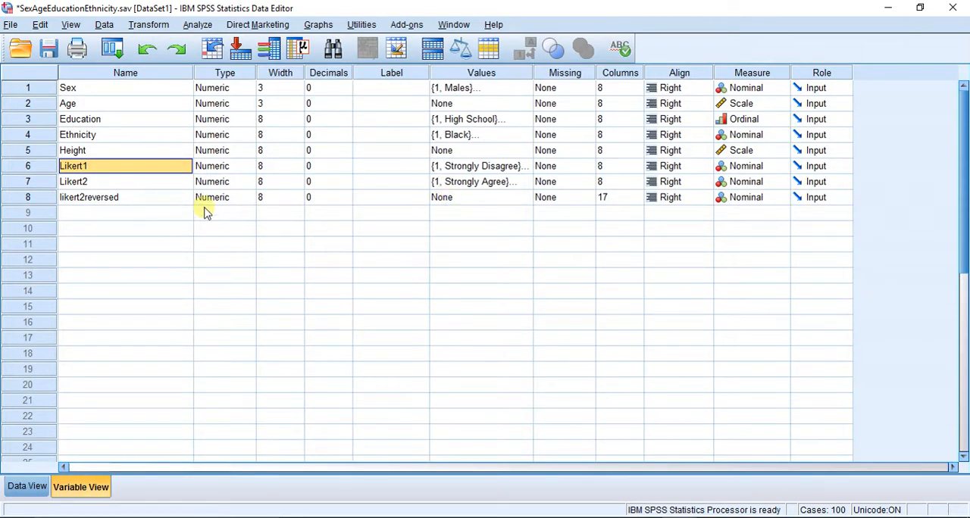
# - Copy Likert1's value labels (1 = Strongly Disagree to 5 = Strongly Agree) into likert2reversed and verify them
pyautogui.click(88, 197)
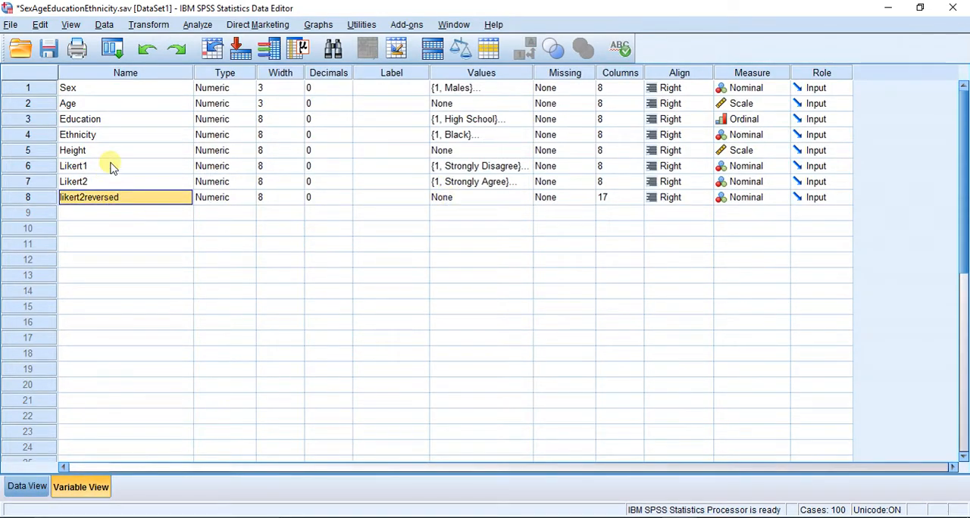
pyautogui.click(114, 165)
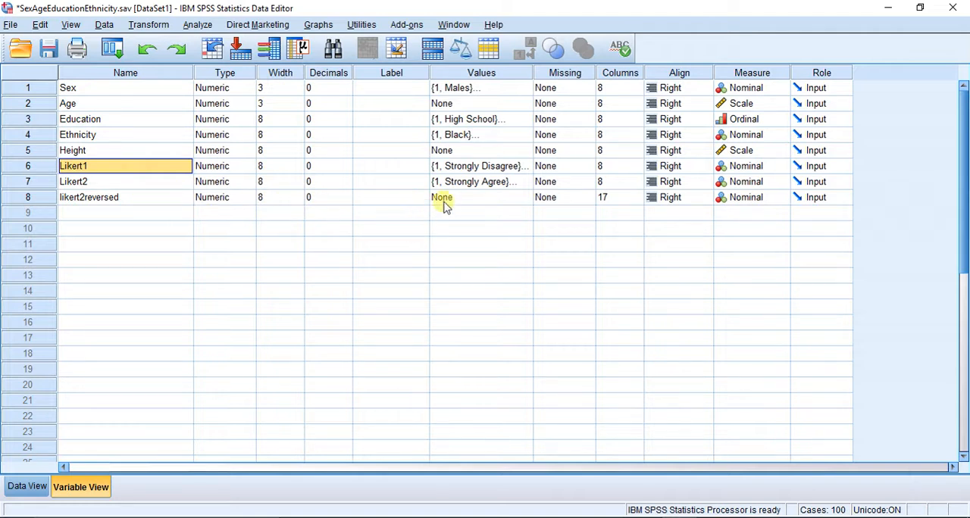
pyautogui.click(482, 197)
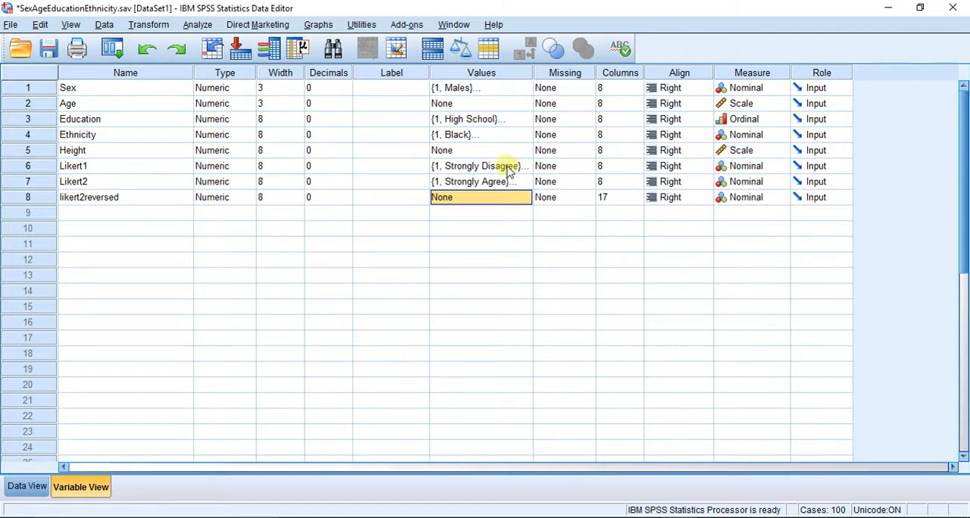
pyautogui.click(472, 167)
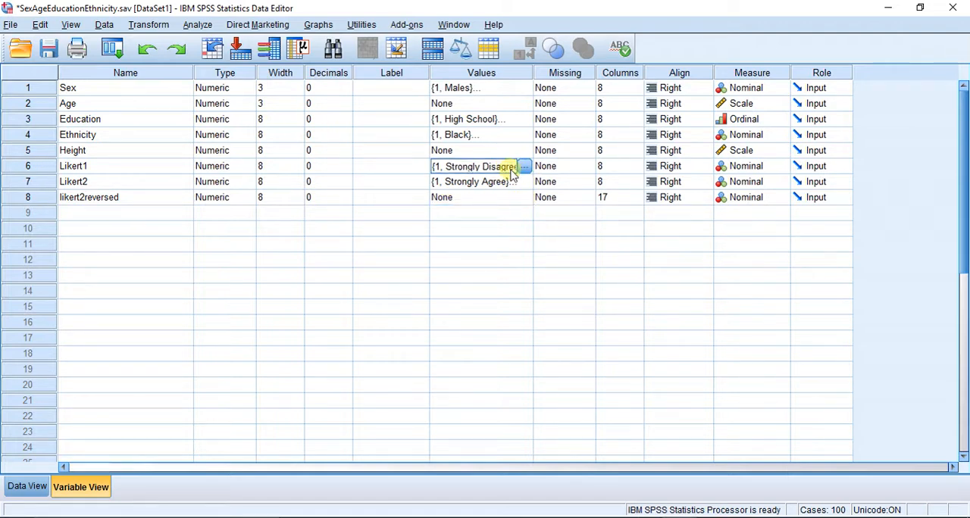
pyautogui.click(470, 197)
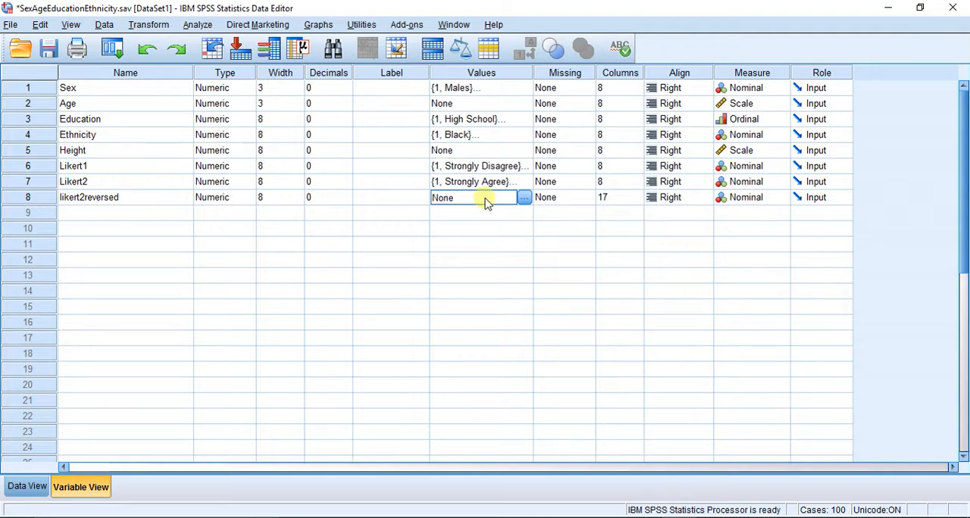
pyautogui.click(524, 197)
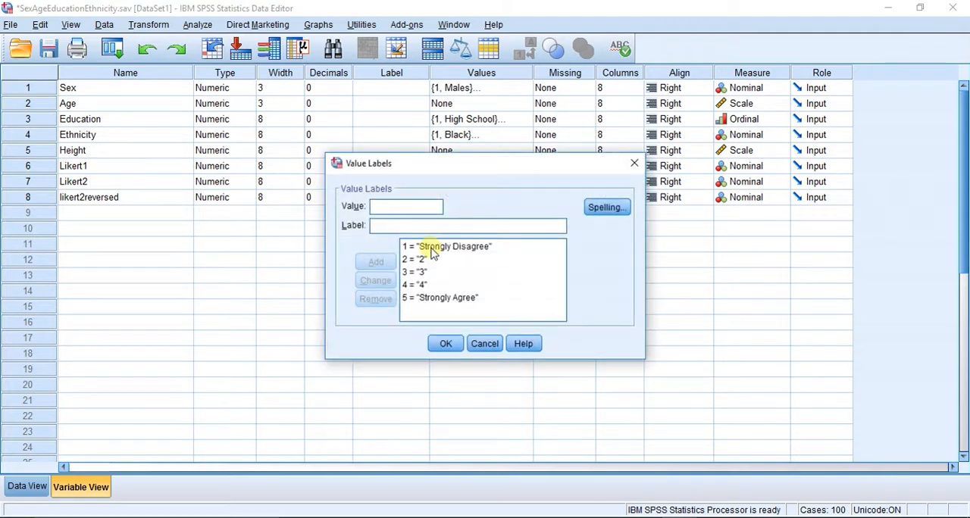
pyautogui.click(446, 343)
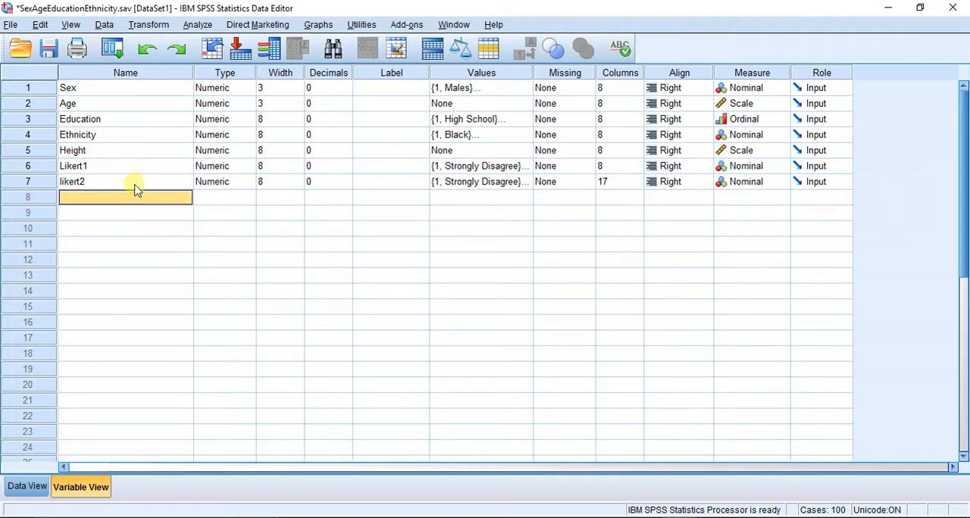
# - Check that the renamed likert2's value labels start at Strongly Disagree like Likert1's
pyautogui.click(480, 182)
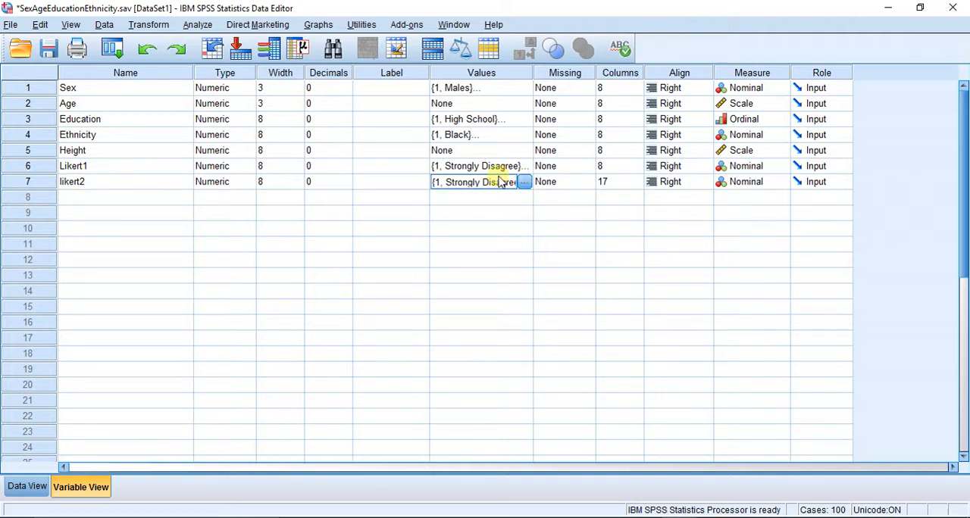
pyautogui.click(472, 212)
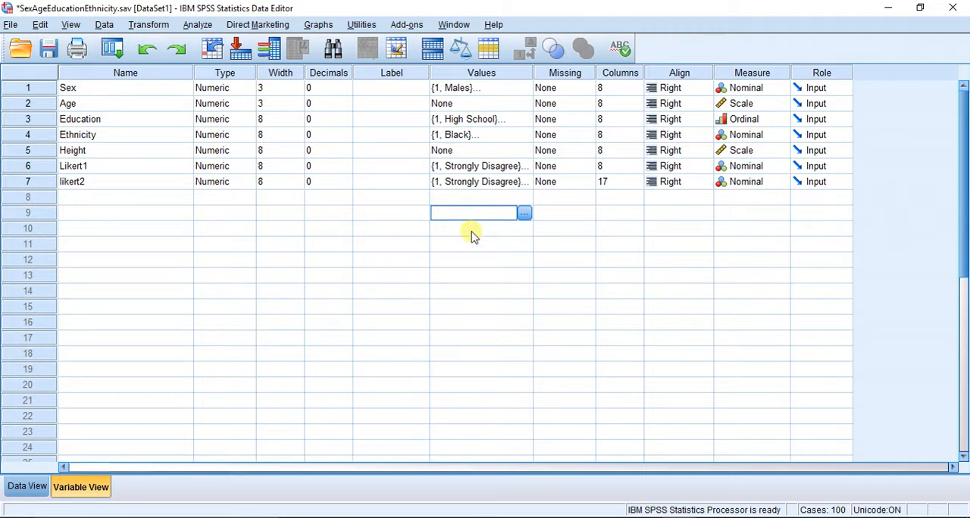